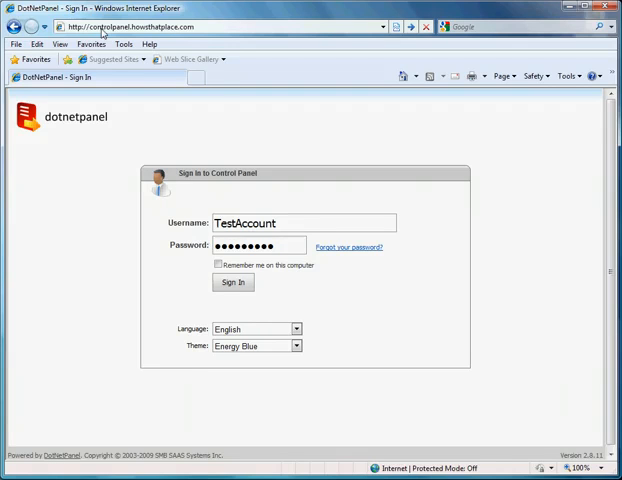
{"action": "mouse_move", "coordinate": [151, 33]}
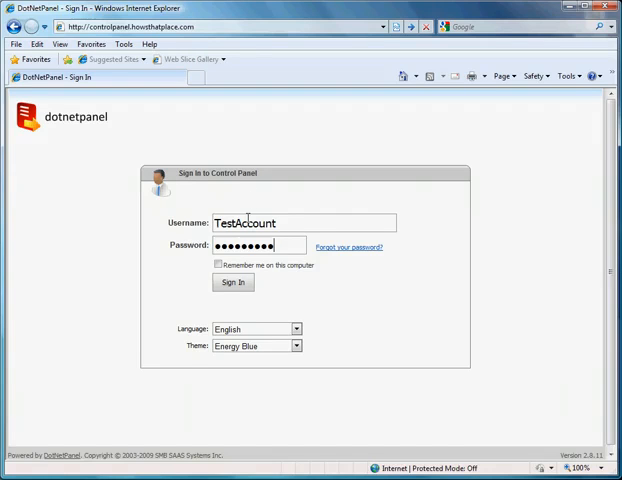
Sign in to DotNetPanel as TestAccount with the pre-filled credentials.
{"action": "left_click", "coordinate": [233, 282]}
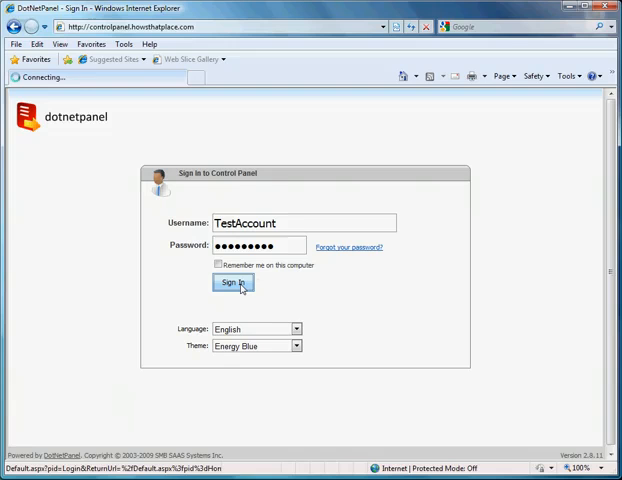
Open the Domains page of the Starter Website Quarterly hosting space.
{"action": "left_click", "coordinate": [233, 283]}
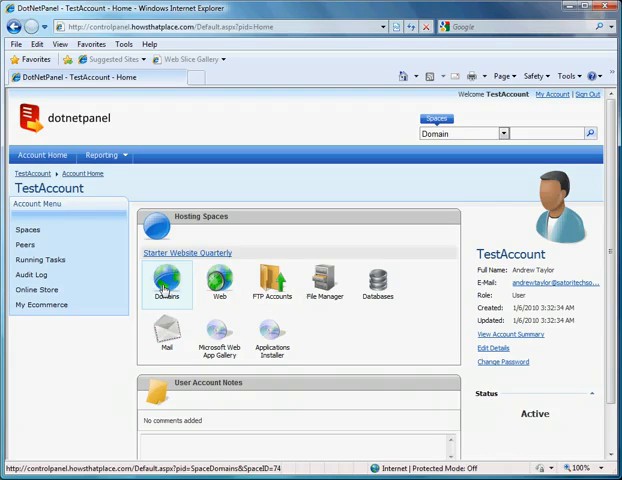
{"action": "left_click", "coordinate": [167, 282]}
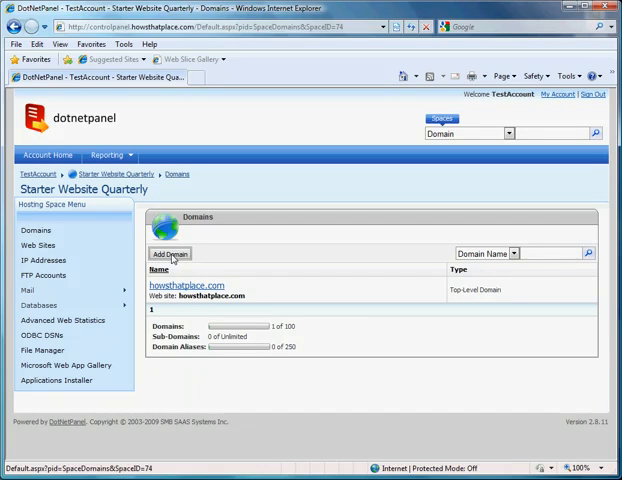
{"action": "mouse_move", "coordinate": [188, 285]}
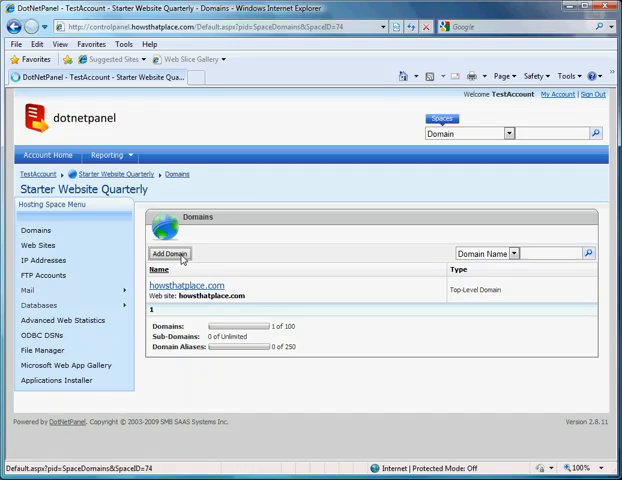
Start a new domain and enter 'howsthatplace.mobi' as its name.
{"action": "left_click", "coordinate": [169, 254]}
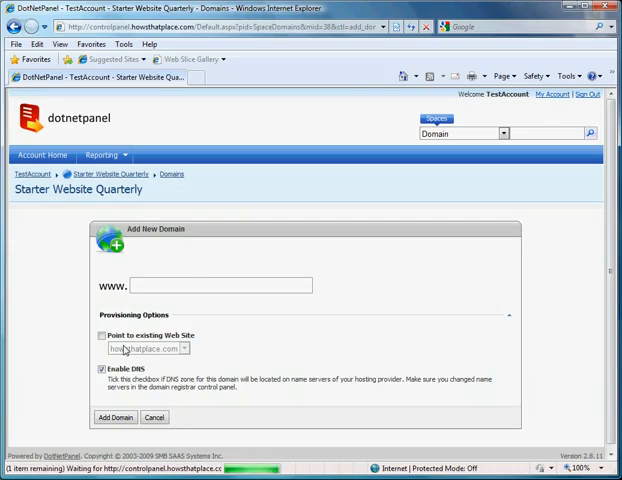
{"action": "type", "text": "ho"}
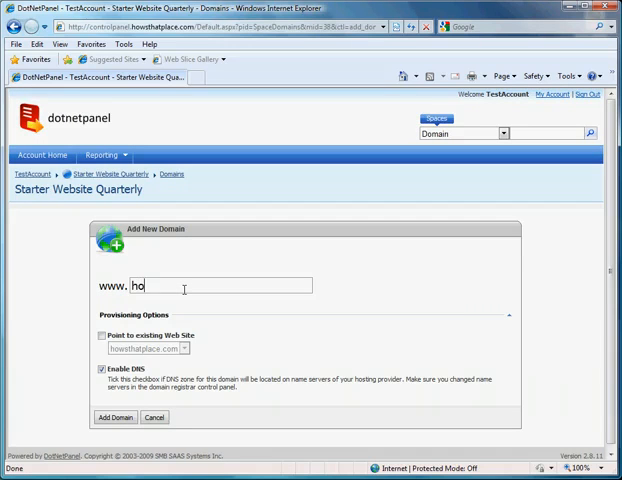
{"action": "type", "text": "wstha"}
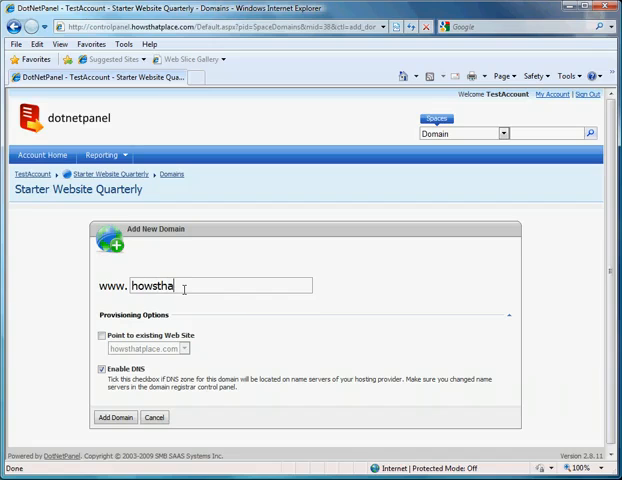
{"action": "type", "text": "tplace"}
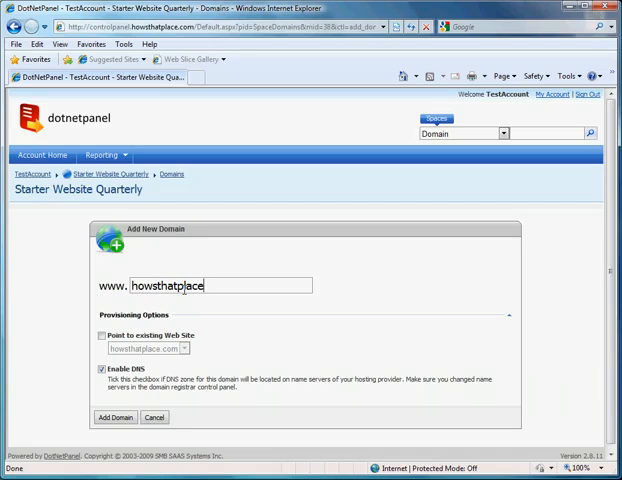
{"action": "type", "text": ".mobi"}
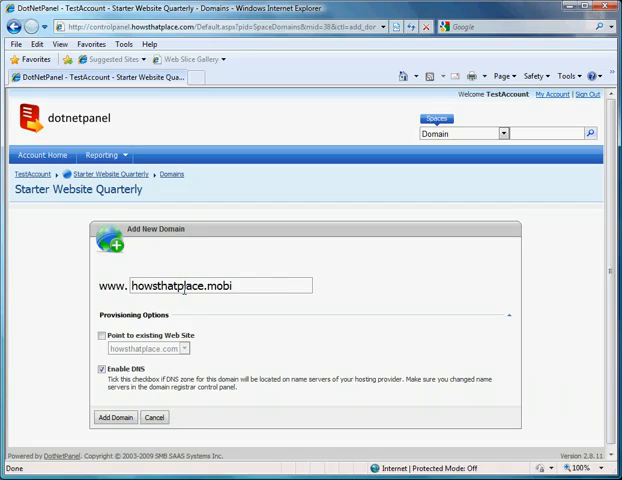
Point howsthatplace.mobi at the existing howsthatplace.com site and create the domain.
{"action": "left_click", "coordinate": [112, 417]}
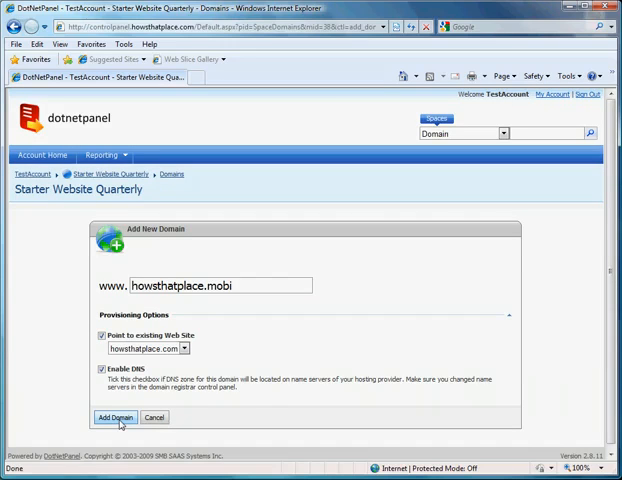
{"action": "left_click", "coordinate": [112, 417]}
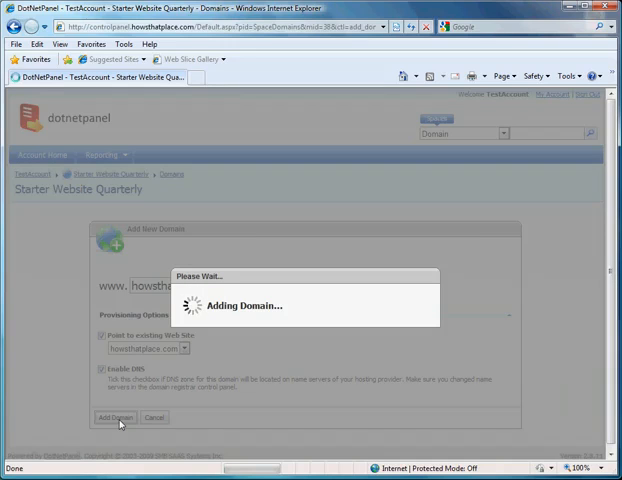